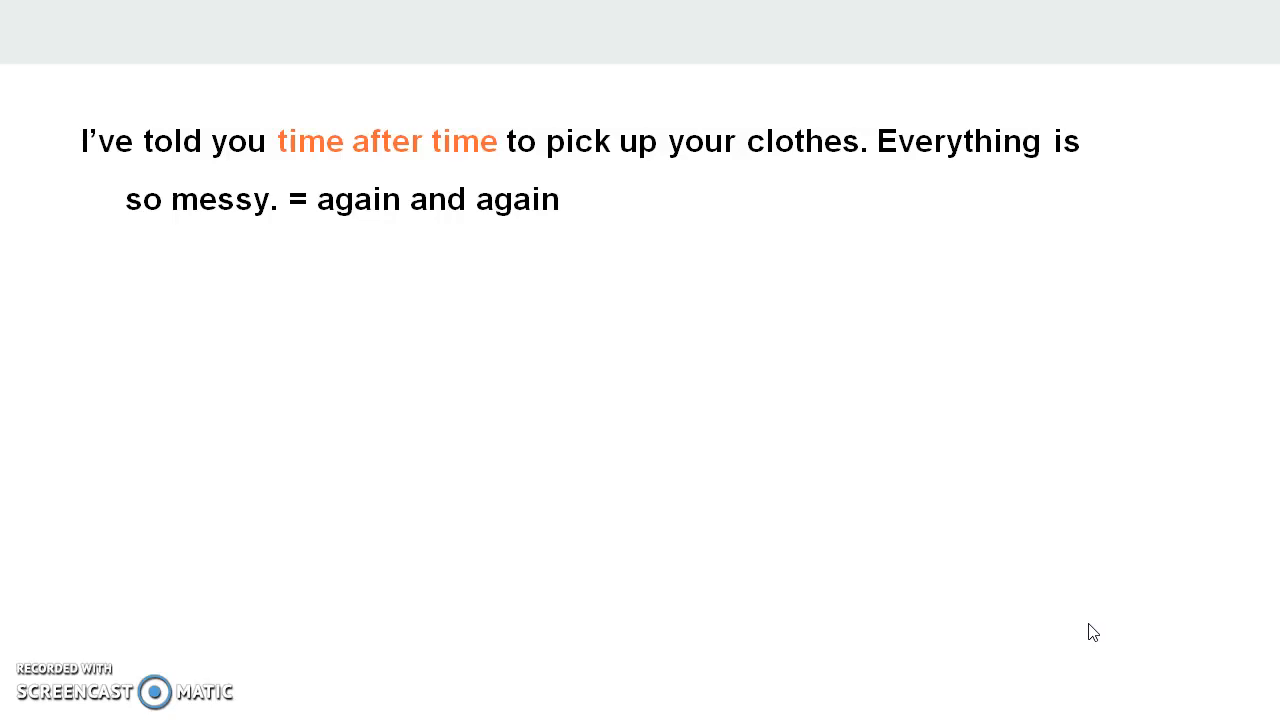
{"action": "mouse_move", "coordinate": [1135, 608]}
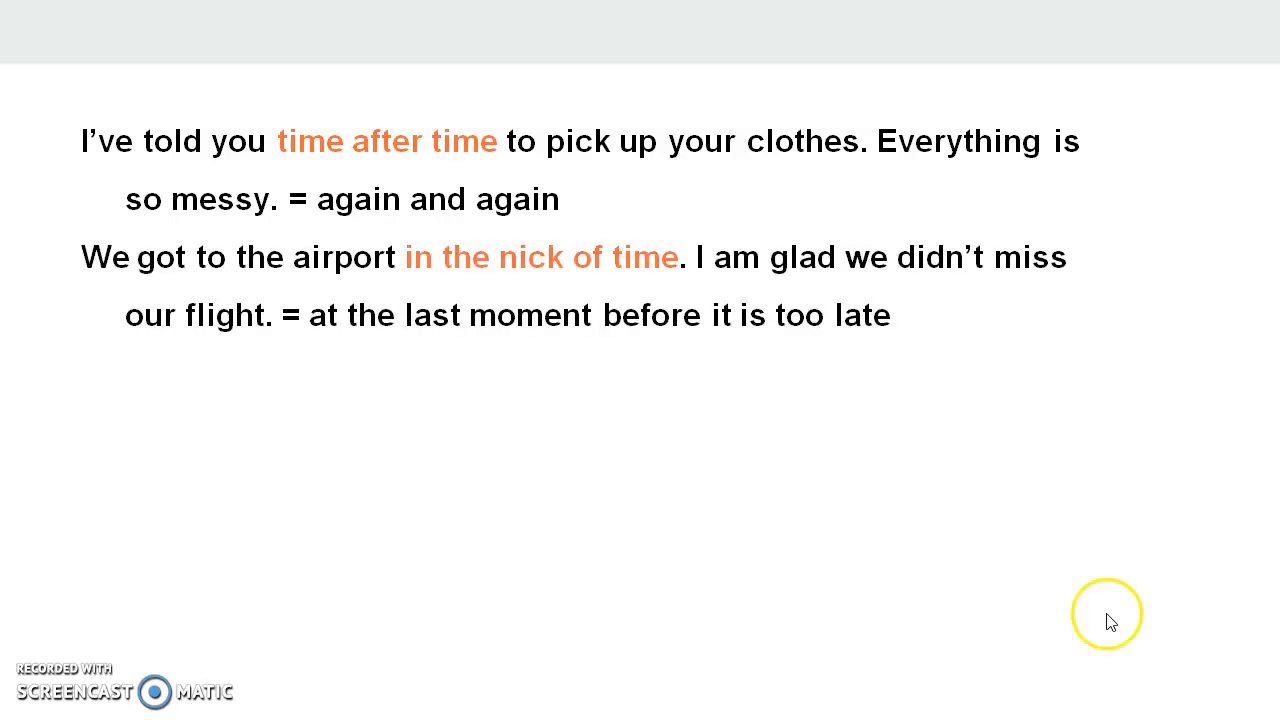
{"action": "mouse_move", "coordinate": [890, 656]}
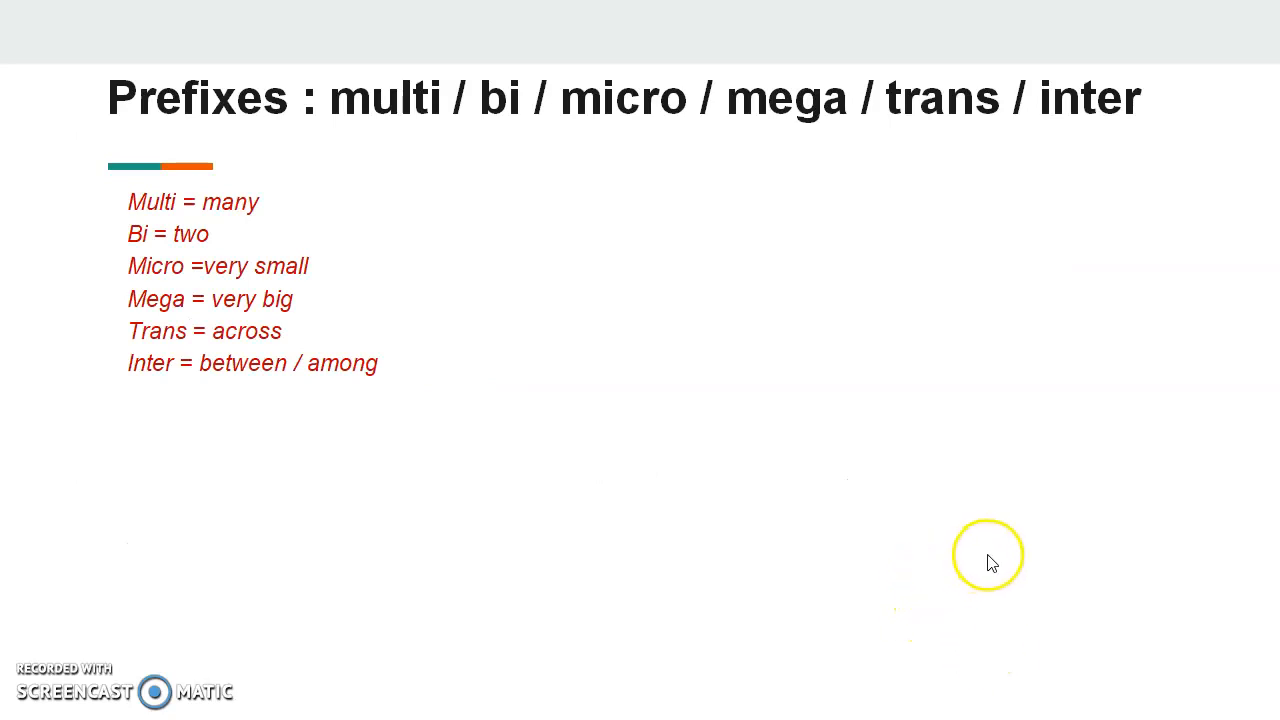
{"action": "mouse_move", "coordinate": [895, 565]}
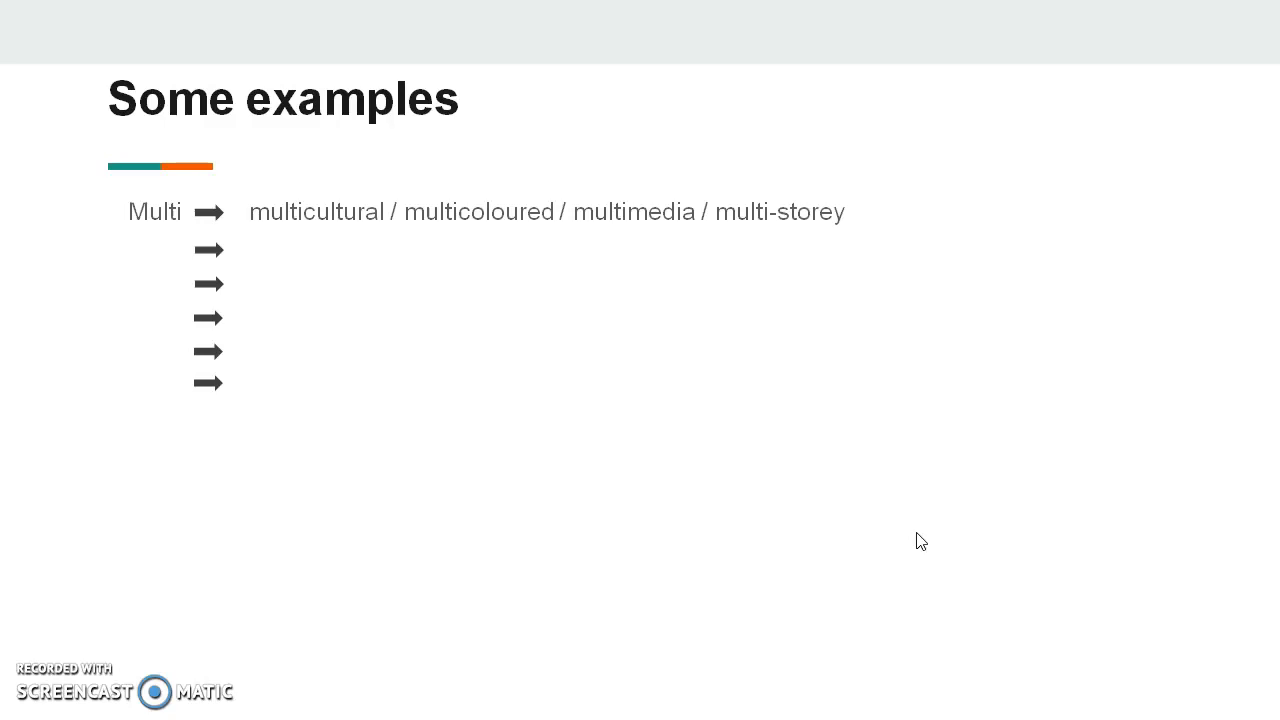
- Advance to the Some examples slide, revealing the Multi row: multicultural, multicoloured, multimedia, multi-storey
{"action": "left_click", "coordinate": [939, 560]}
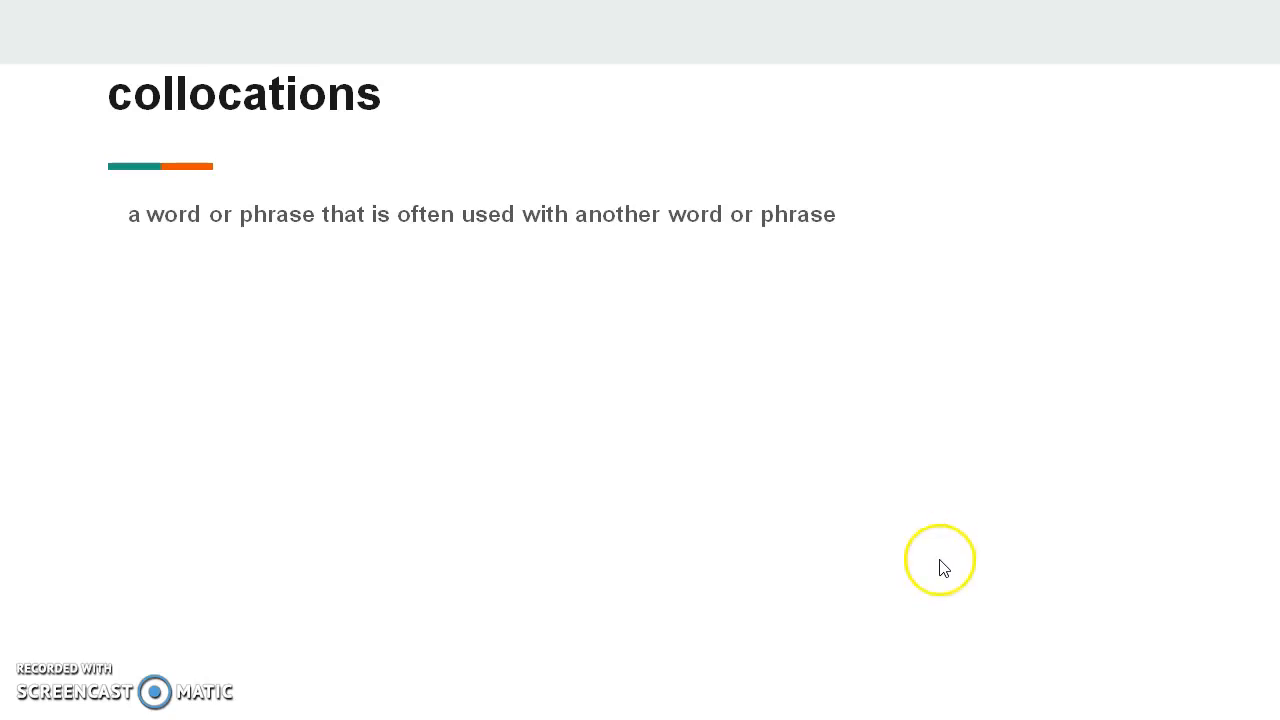
{"action": "mouse_move", "coordinate": [1143, 483]}
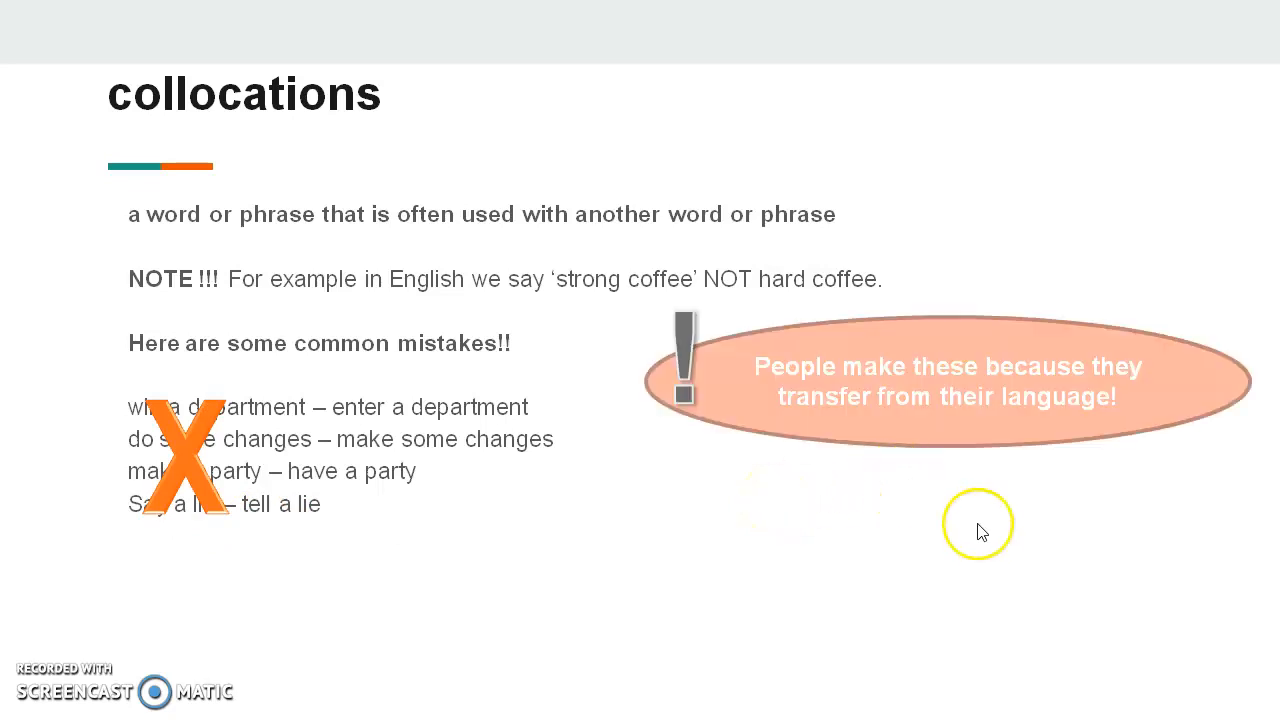
{"action": "mouse_move", "coordinate": [985, 537]}
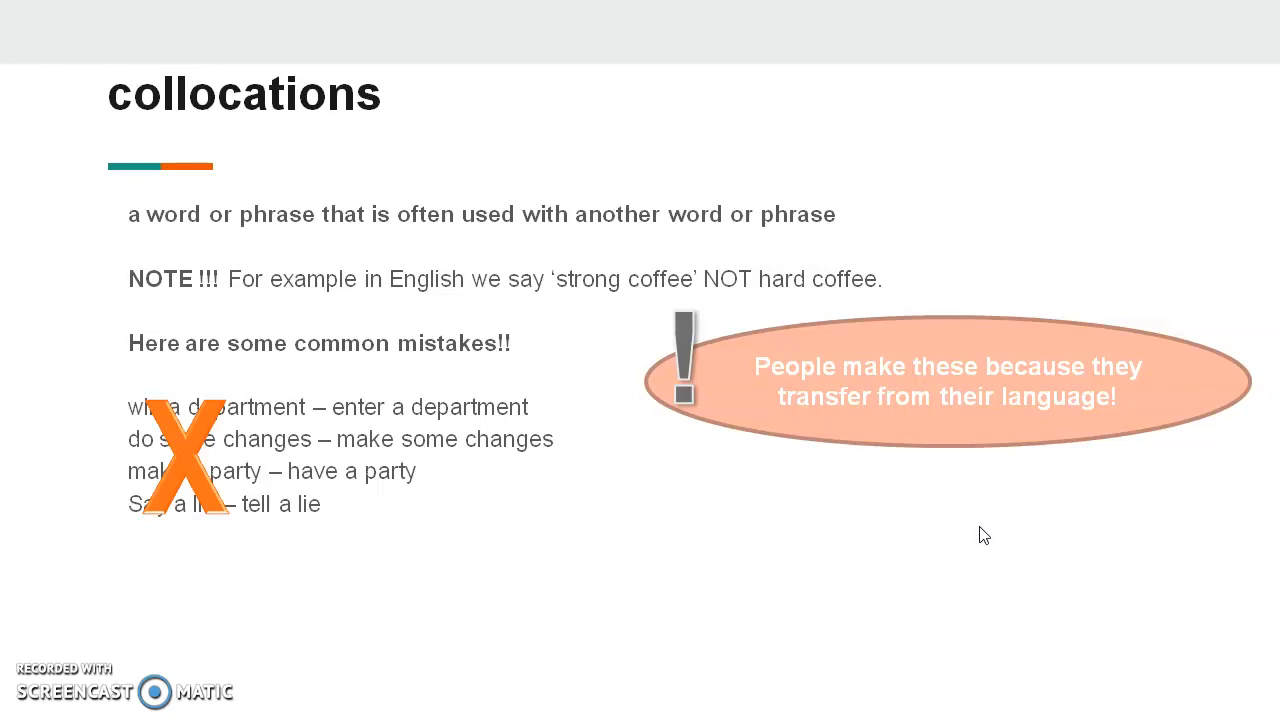
{"action": "mouse_move", "coordinate": [957, 524]}
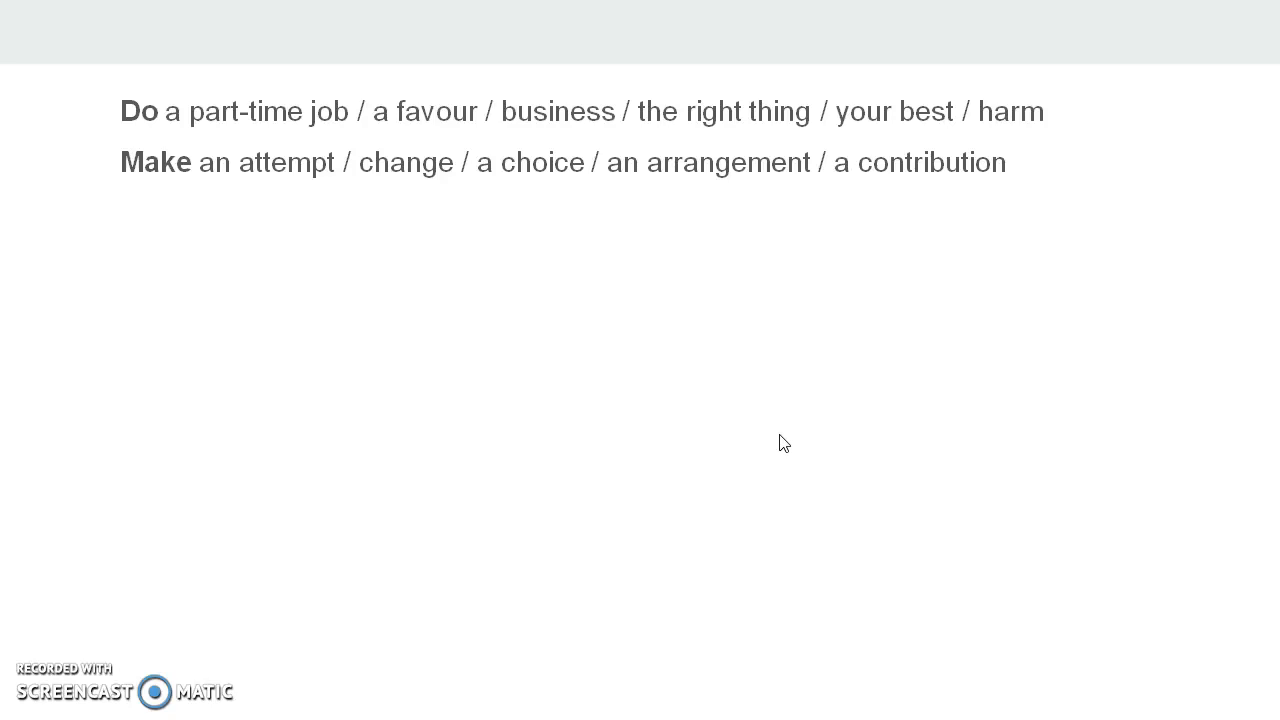
- Advance the collocation slide animation to reveal the Own, Belong, Keep, Stay, Wear and Put lines
{"action": "left_click", "coordinate": [990, 413]}
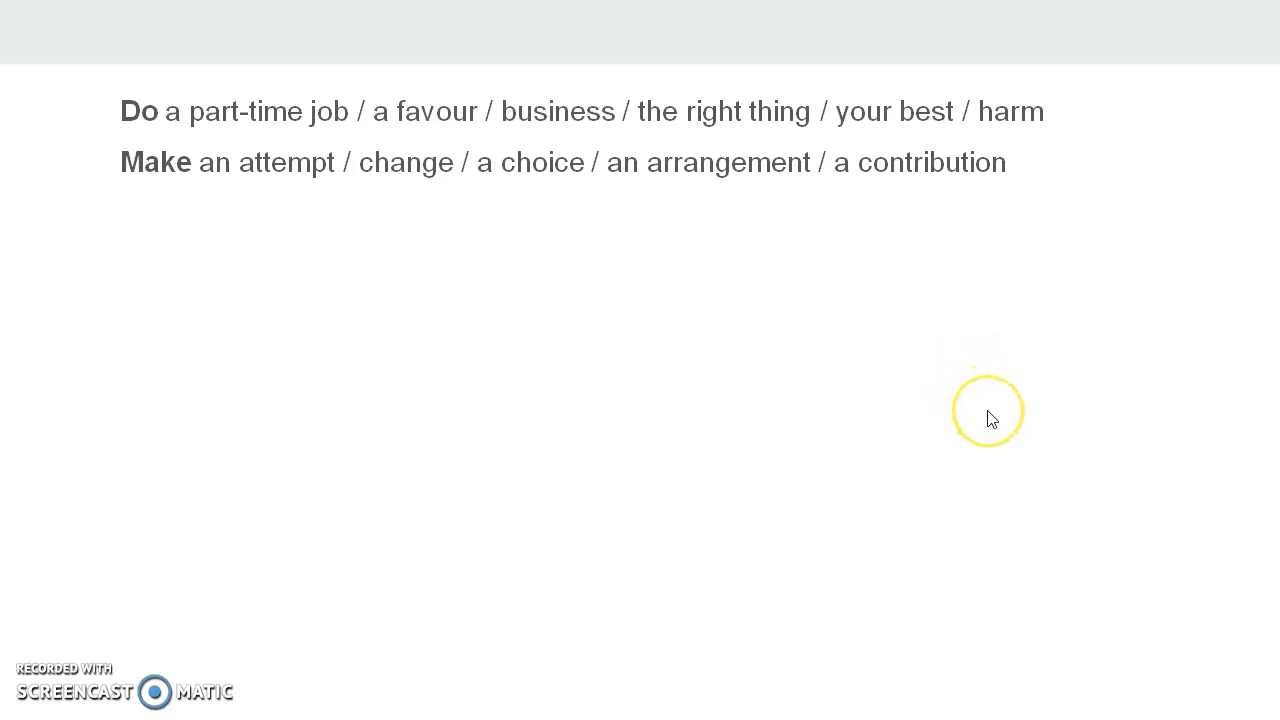
{"action": "mouse_move", "coordinate": [560, 400]}
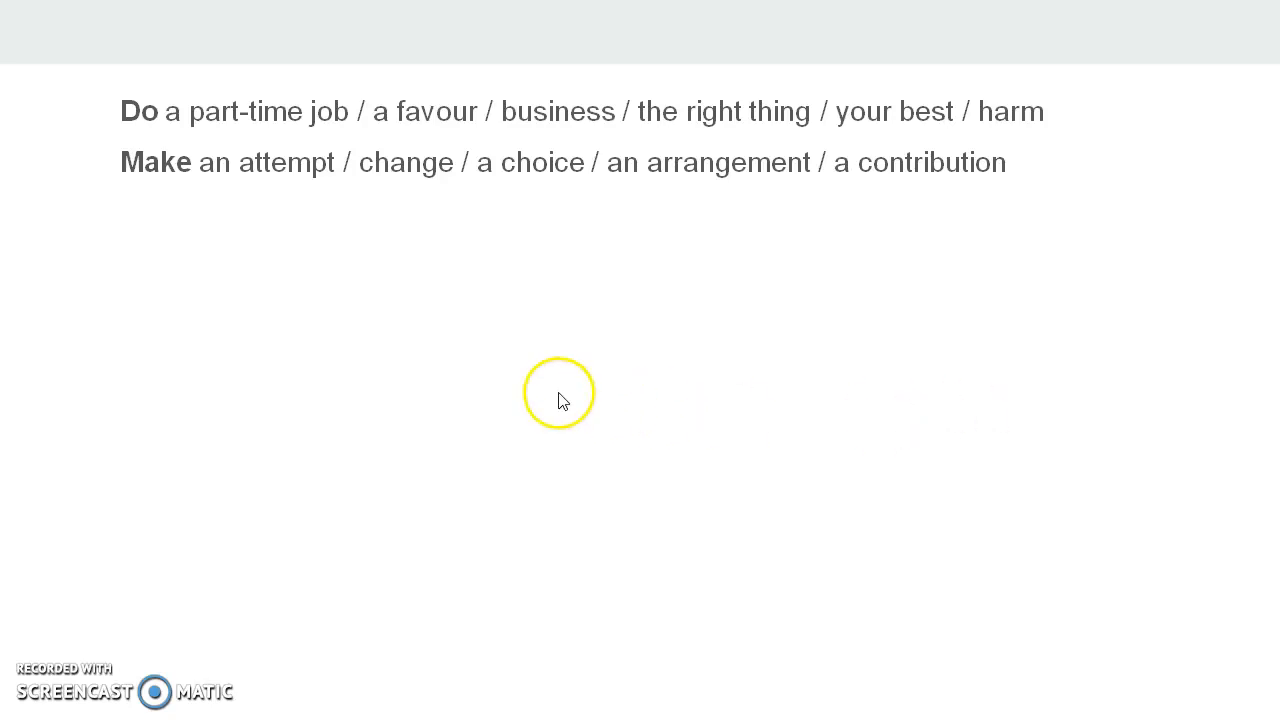
{"action": "mouse_move", "coordinate": [230, 125]}
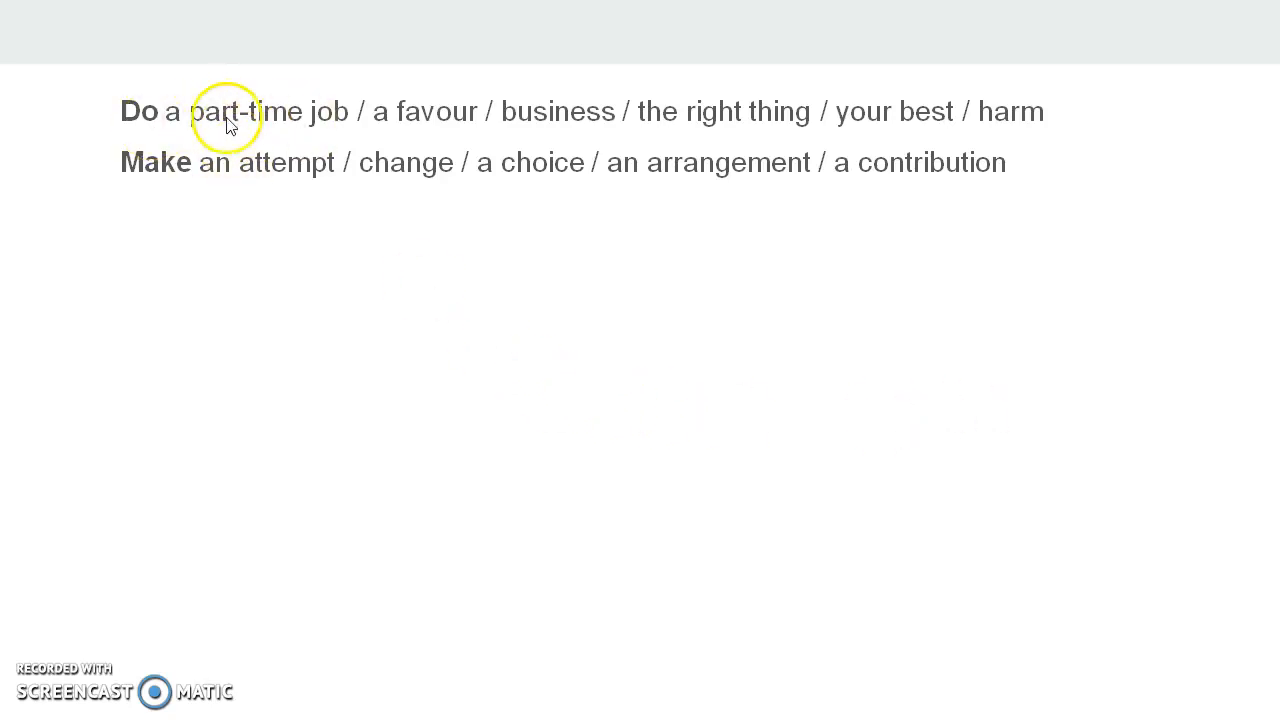
{"action": "mouse_move", "coordinate": [253, 123]}
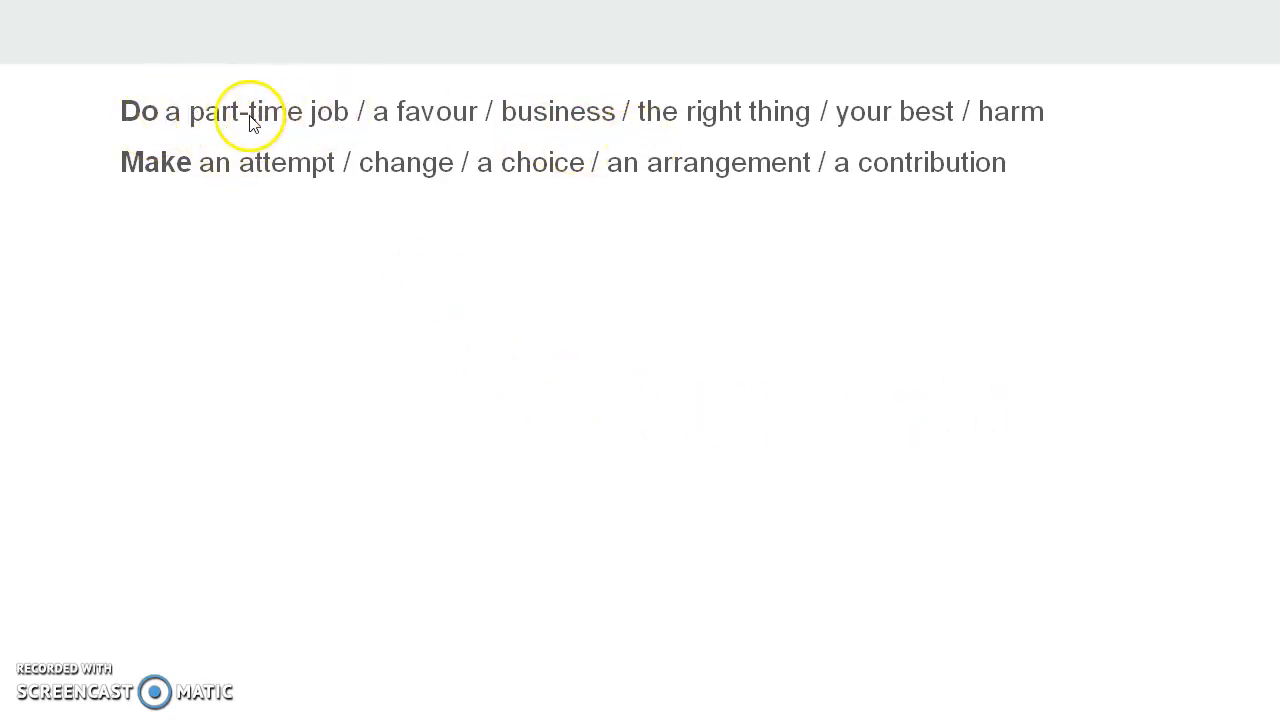
{"action": "mouse_move", "coordinate": [421, 137]}
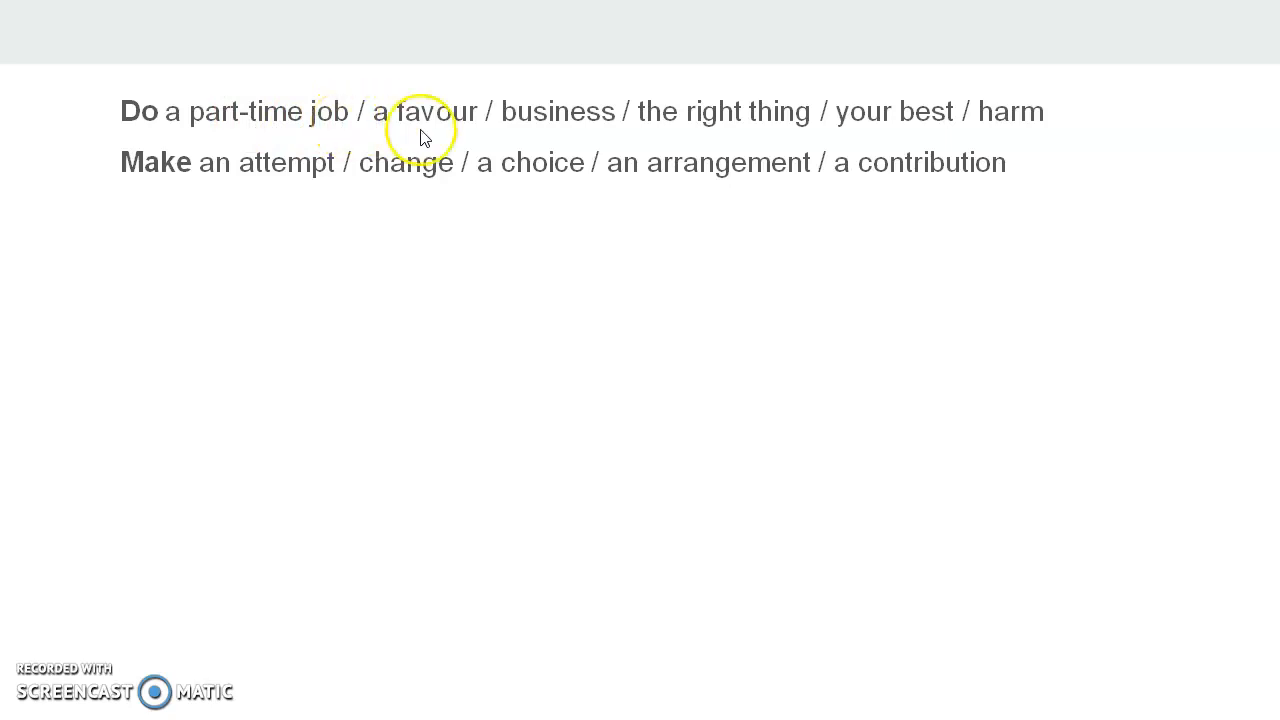
{"action": "mouse_move", "coordinate": [617, 133]}
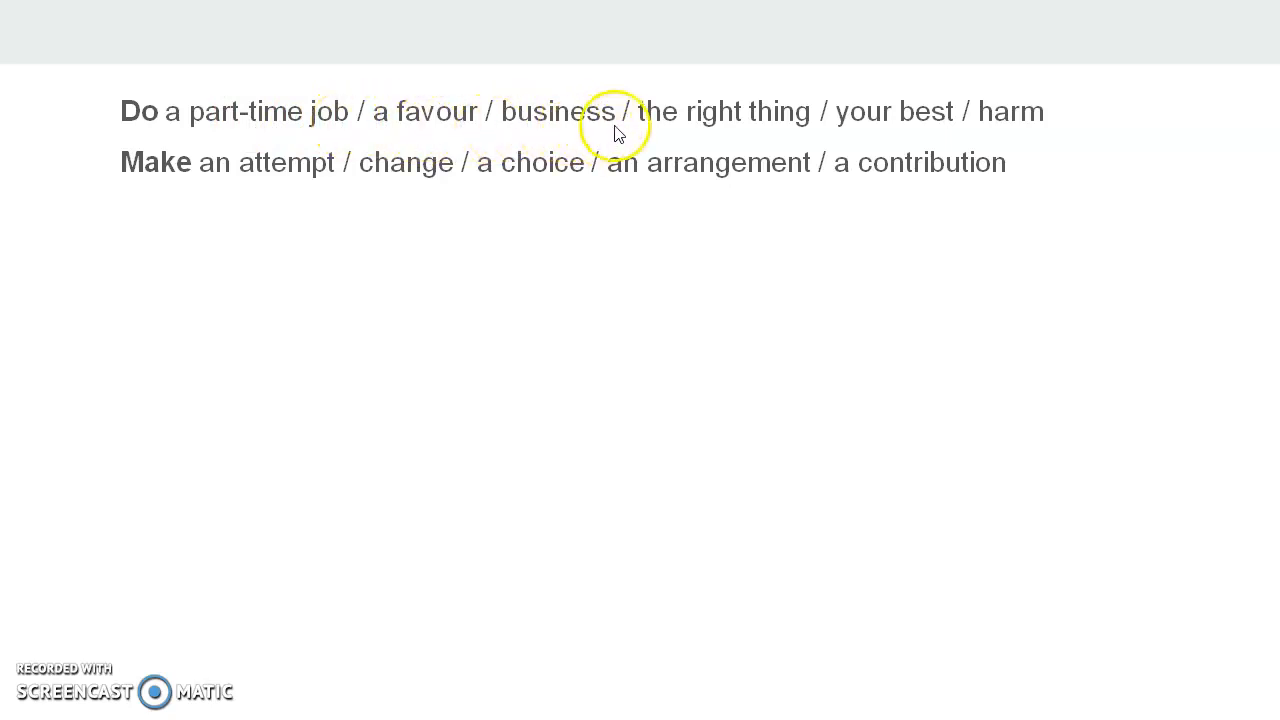
{"action": "mouse_move", "coordinate": [828, 152]}
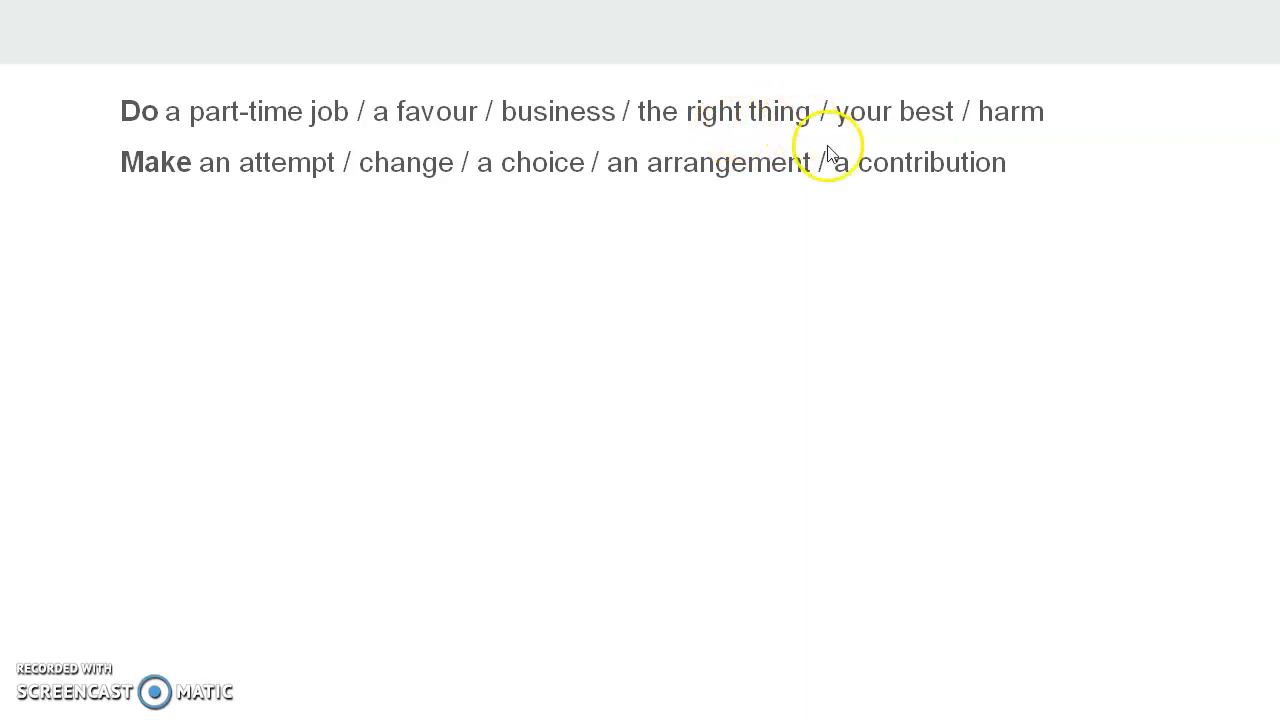
{"action": "mouse_move", "coordinate": [1078, 127]}
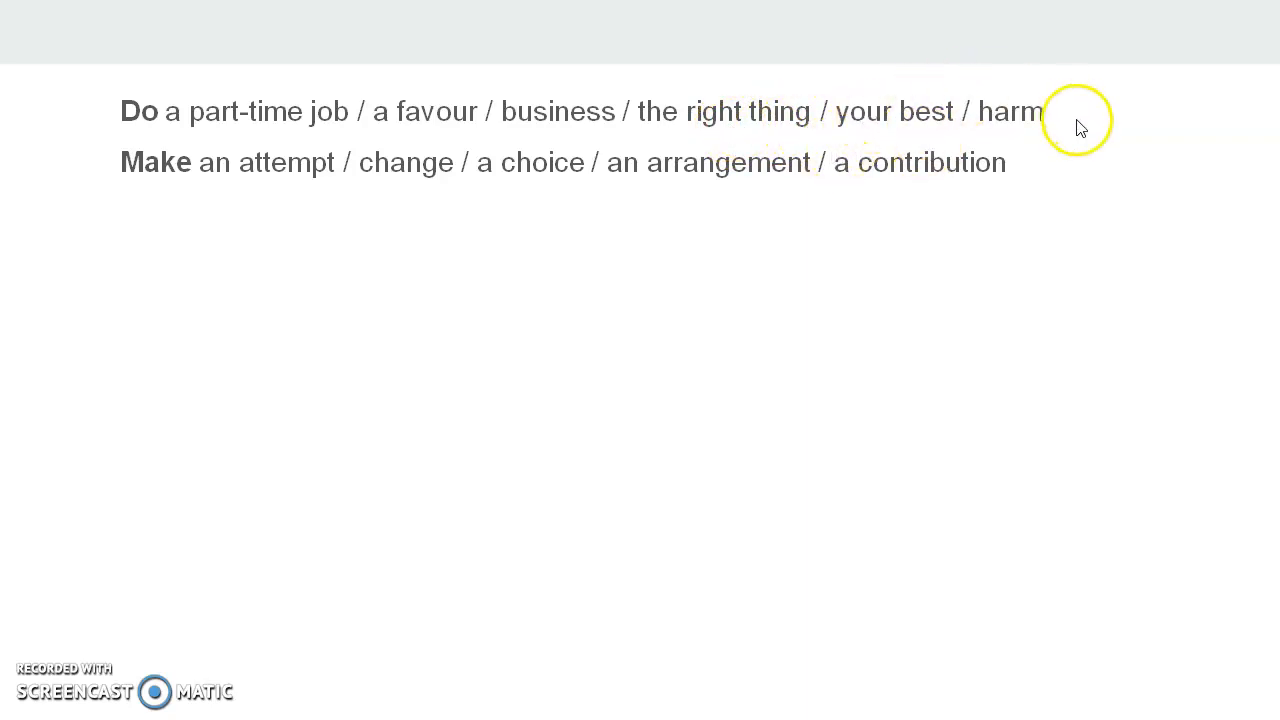
{"action": "mouse_move", "coordinate": [170, 190]}
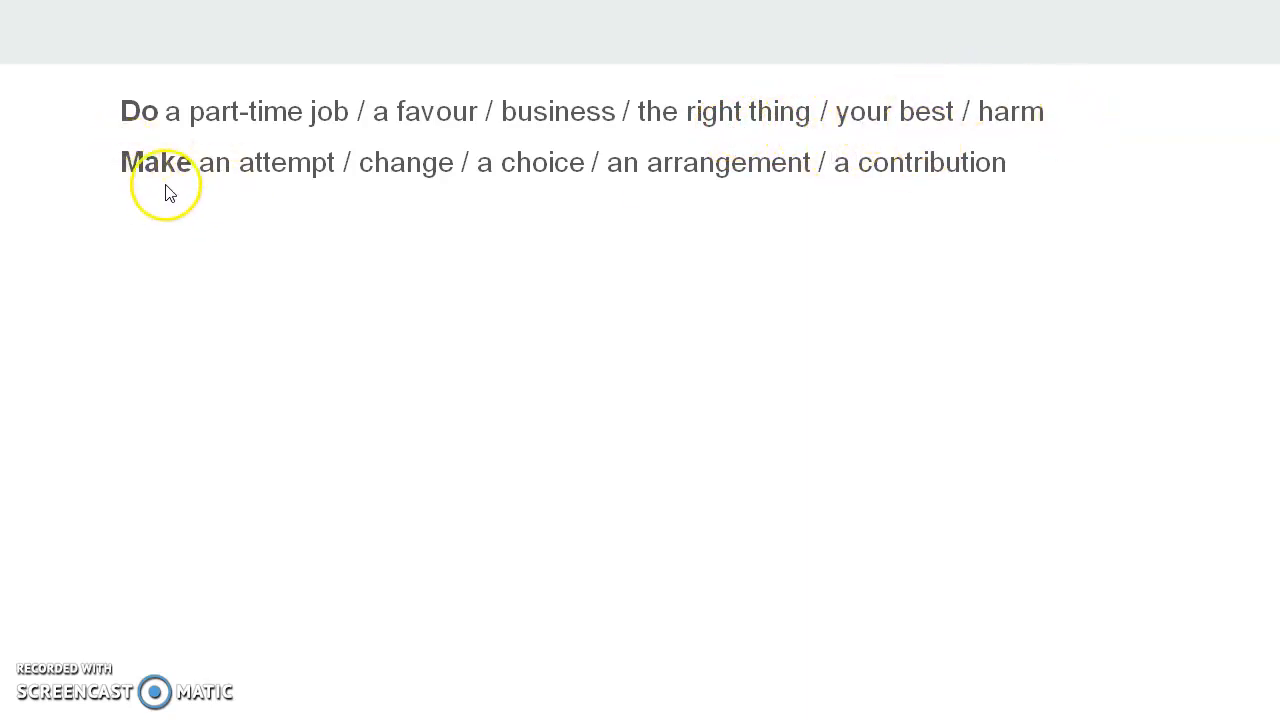
{"action": "mouse_move", "coordinate": [330, 243]}
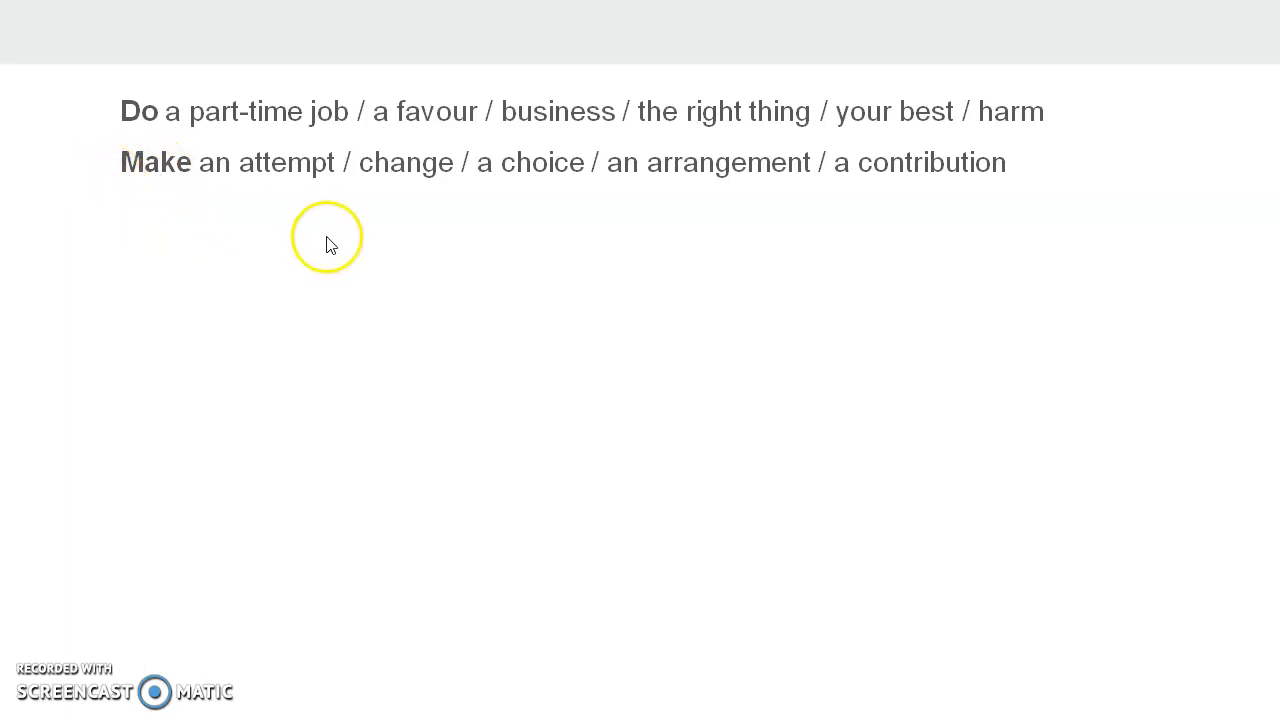
{"action": "mouse_move", "coordinate": [375, 185]}
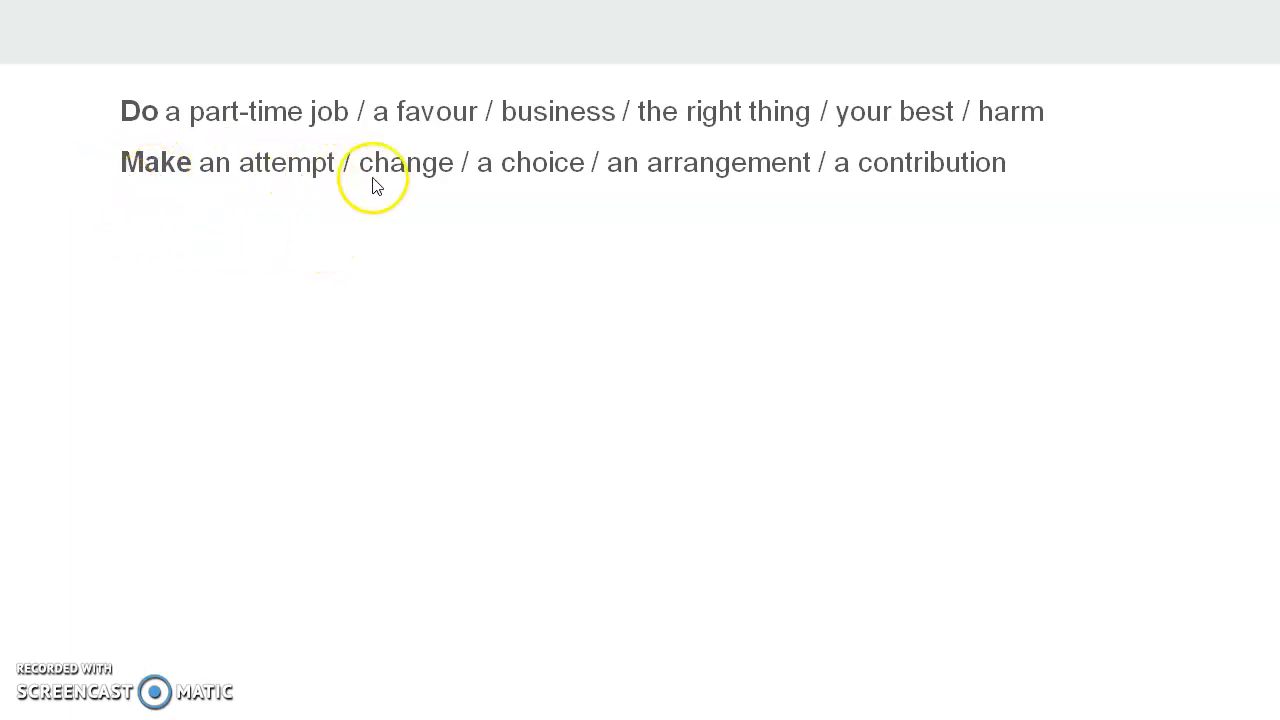
{"action": "mouse_move", "coordinate": [548, 185]}
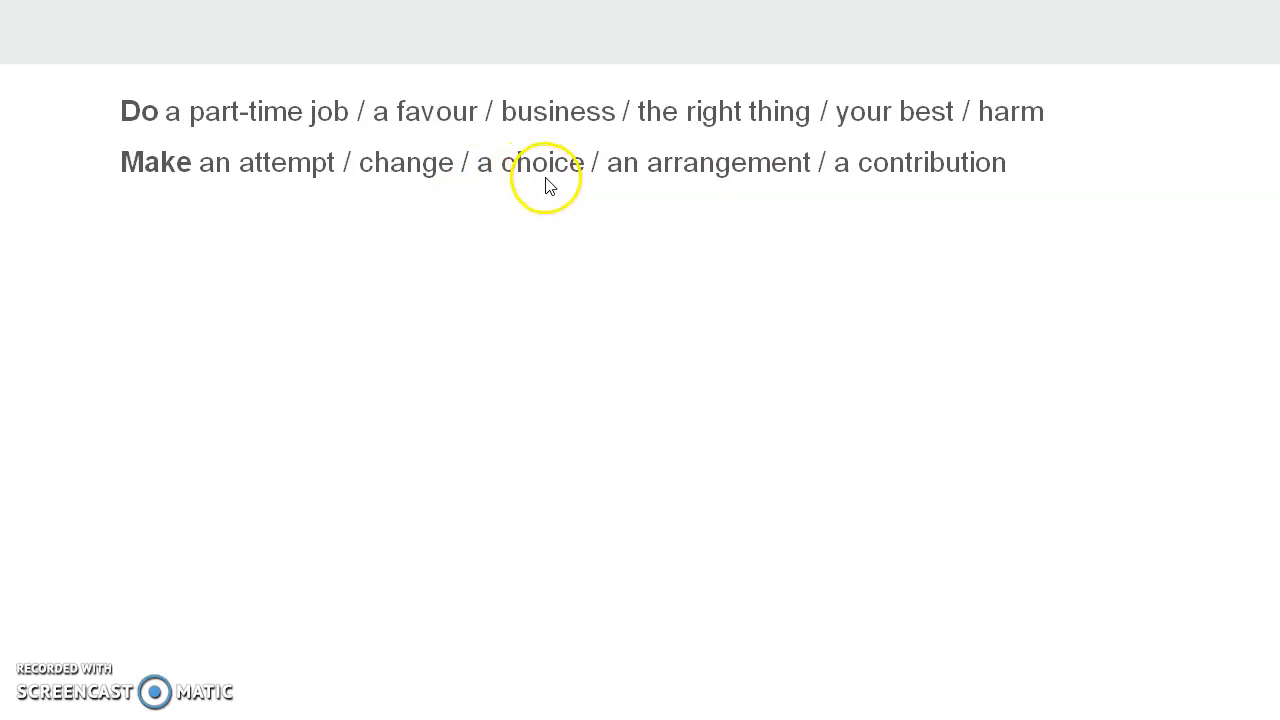
{"action": "mouse_move", "coordinate": [975, 195]}
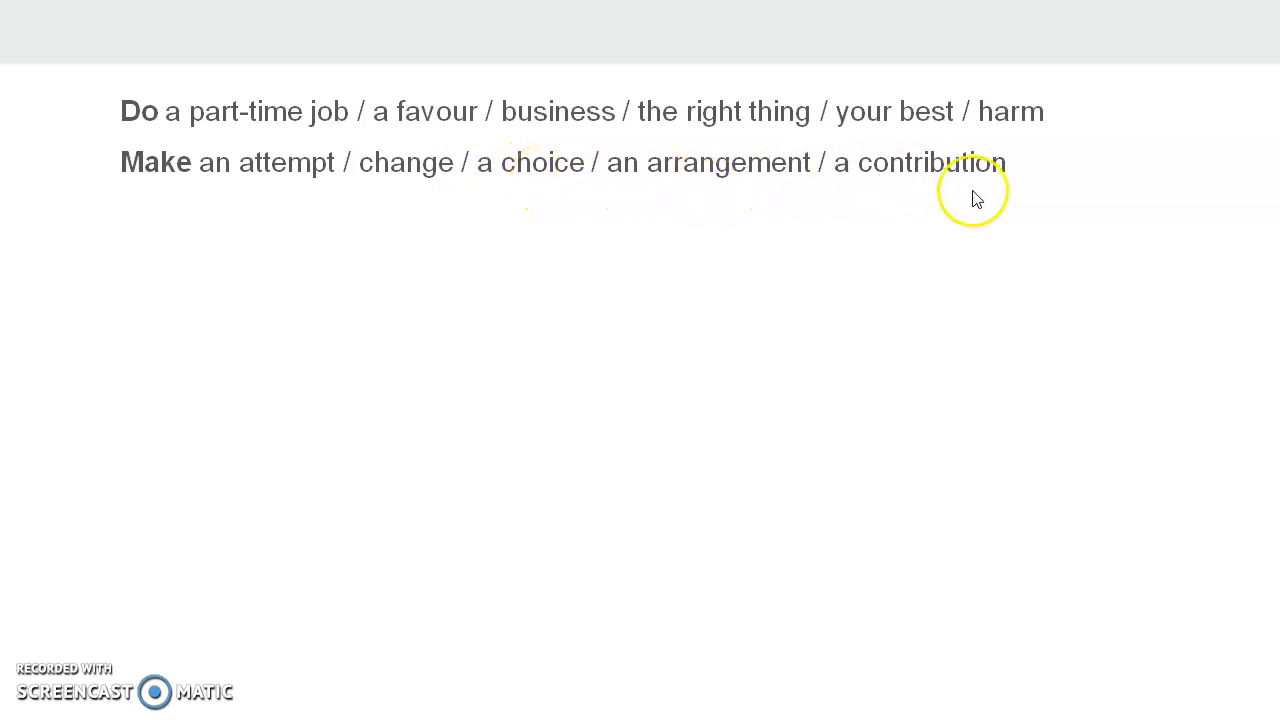
{"action": "mouse_move", "coordinate": [664, 310]}
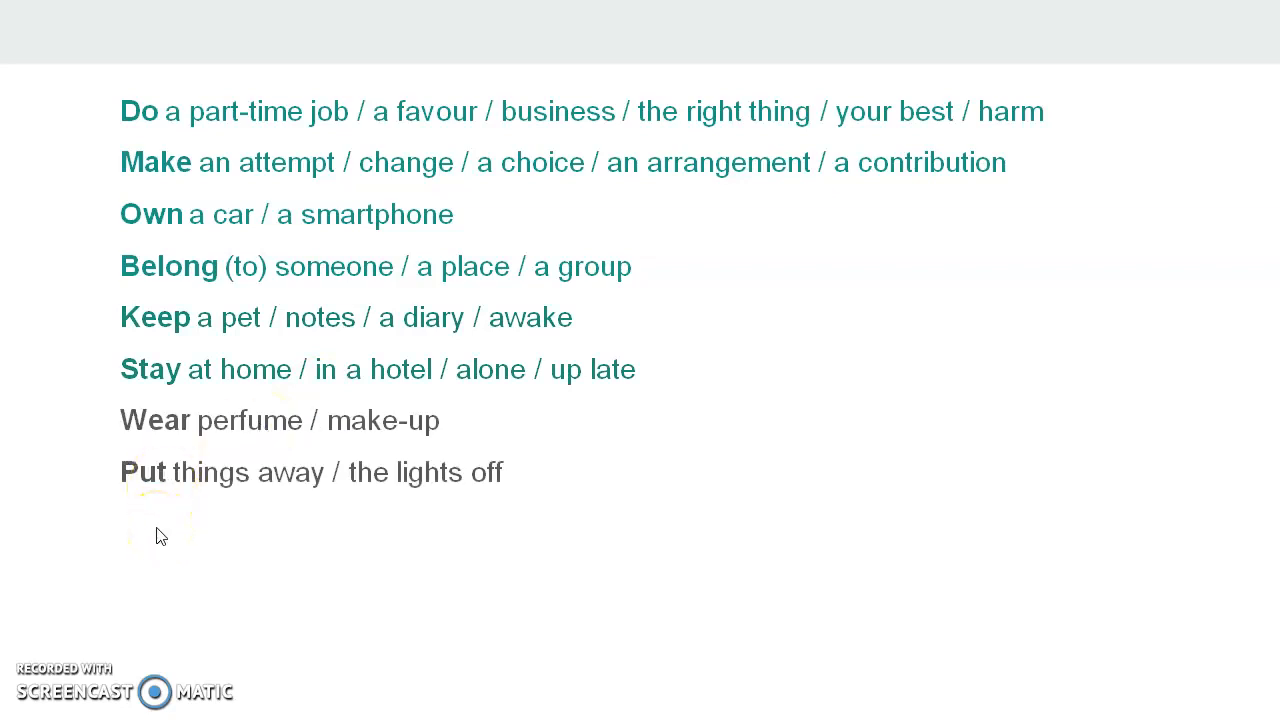
{"action": "mouse_move", "coordinate": [760, 479]}
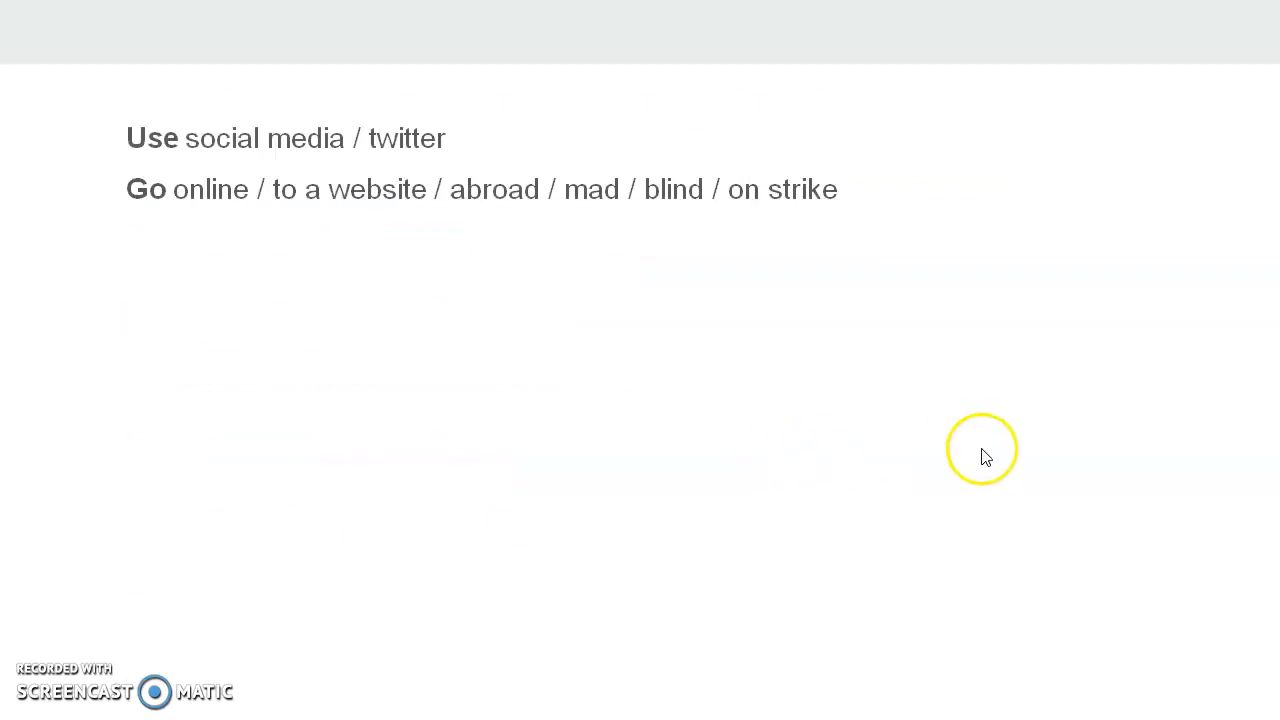
{"action": "mouse_move", "coordinate": [145, 160]}
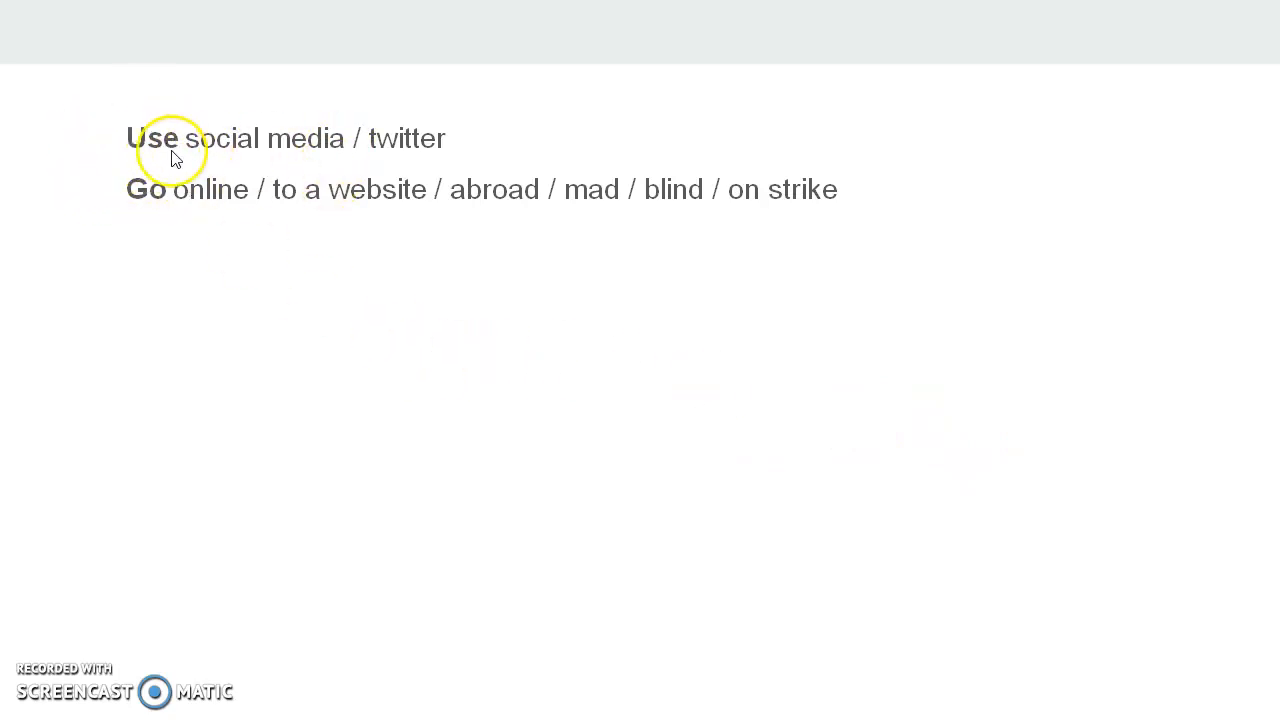
{"action": "mouse_move", "coordinate": [168, 235]}
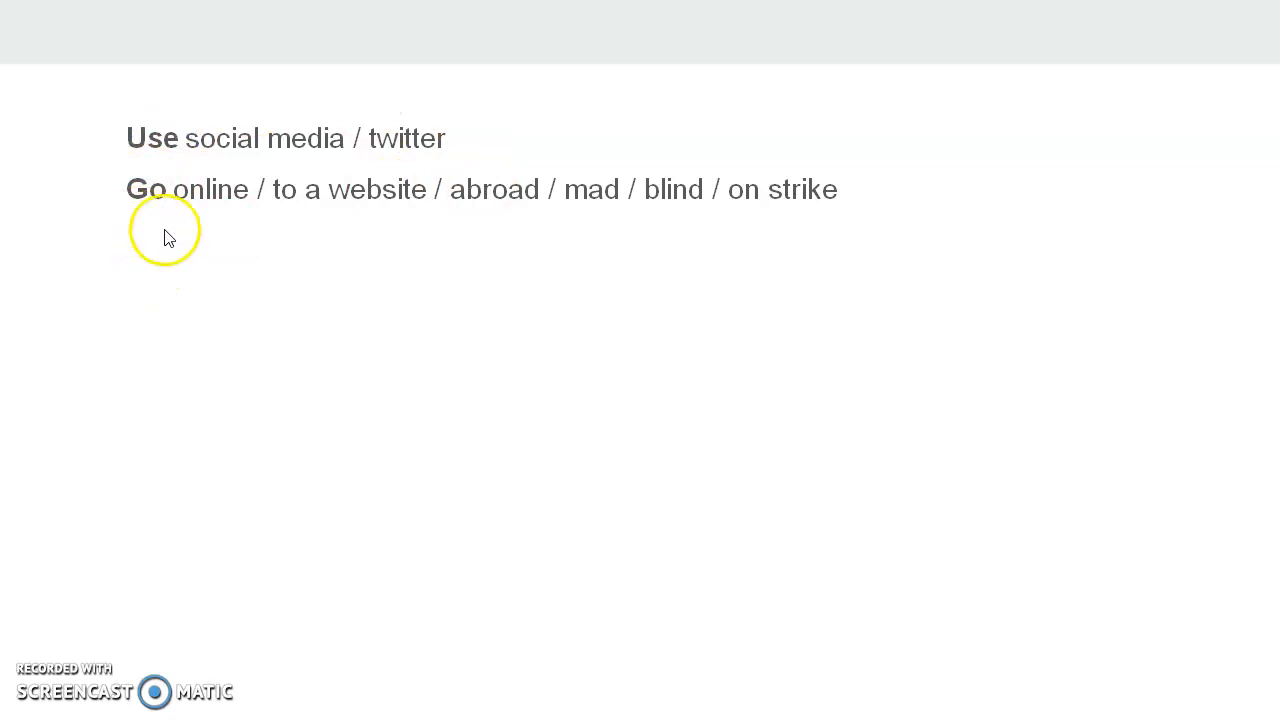
{"action": "mouse_move", "coordinate": [1040, 260]}
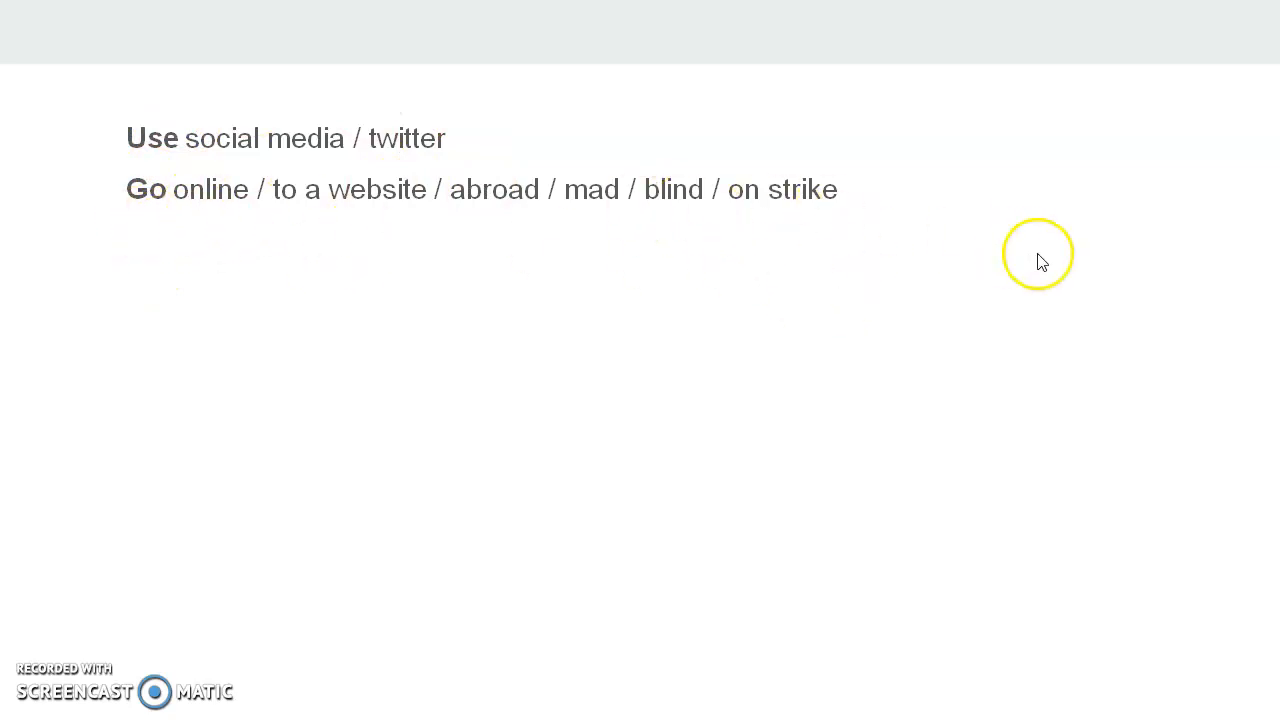
{"action": "mouse_move", "coordinate": [415, 210]}
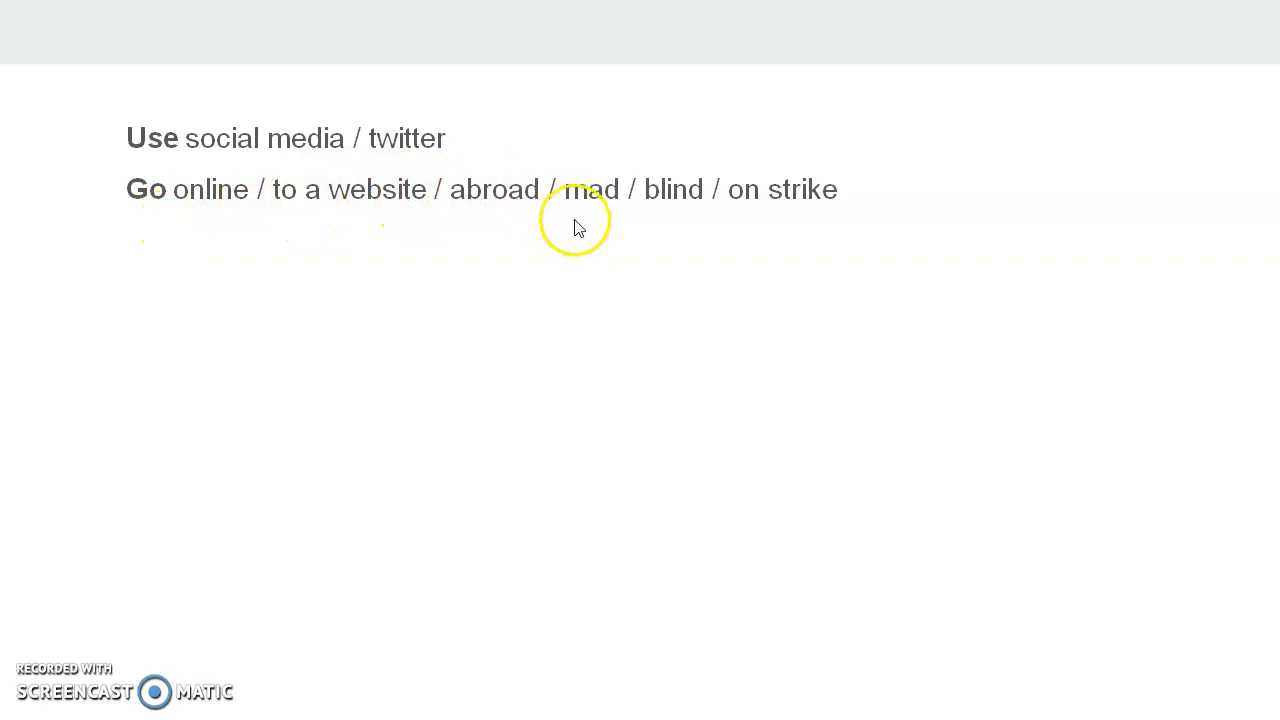
{"action": "mouse_move", "coordinate": [860, 217]}
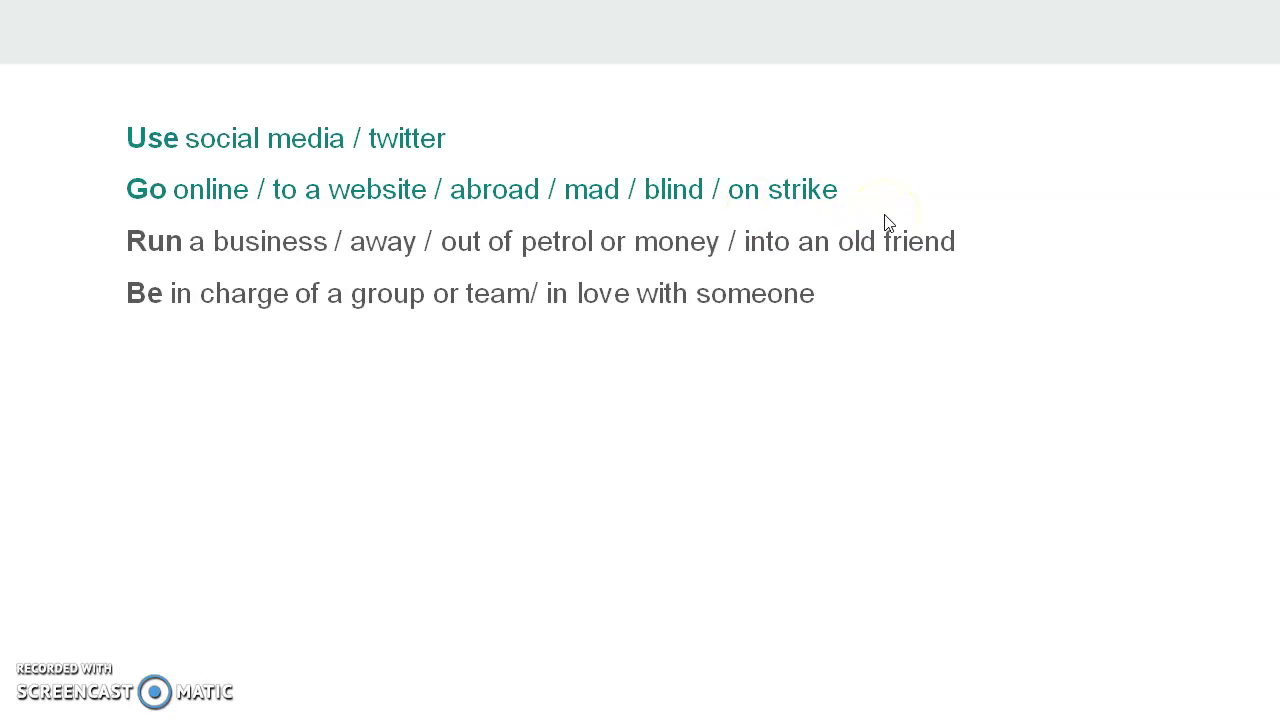
{"action": "mouse_move", "coordinate": [1080, 285]}
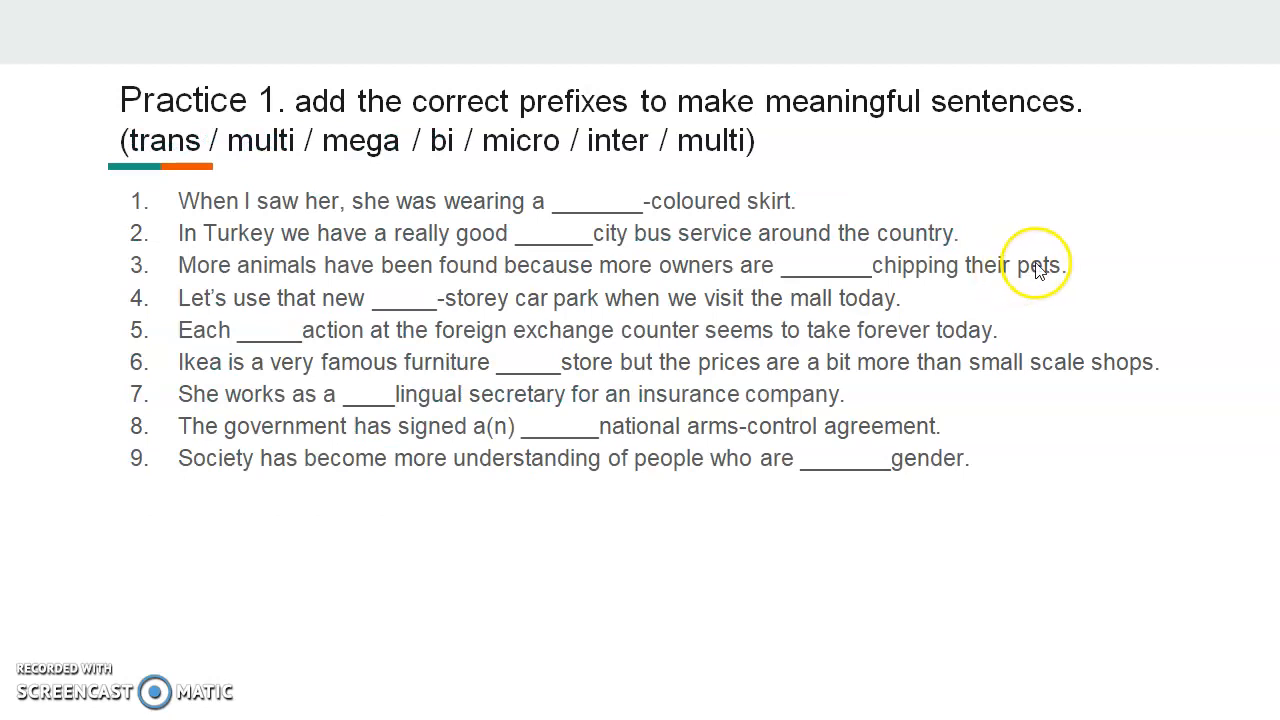
{"action": "mouse_move", "coordinate": [1270, 270]}
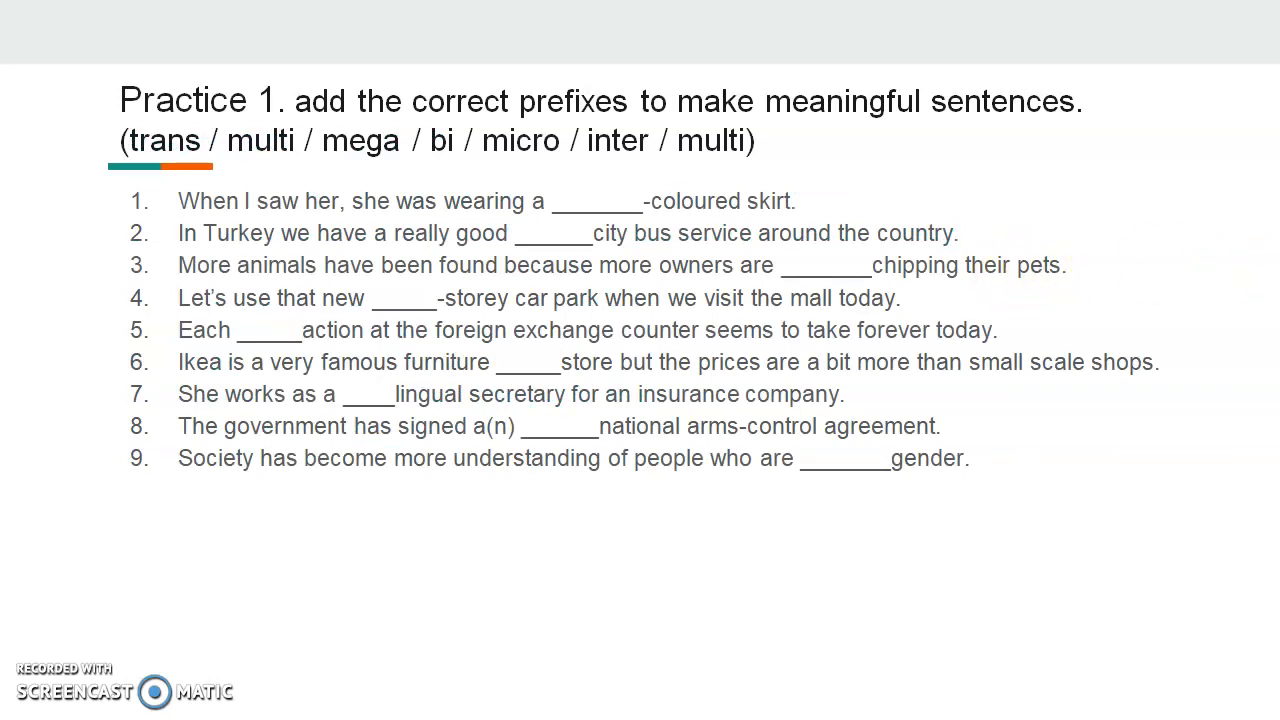
{"action": "mouse_move", "coordinate": [855, 268]}
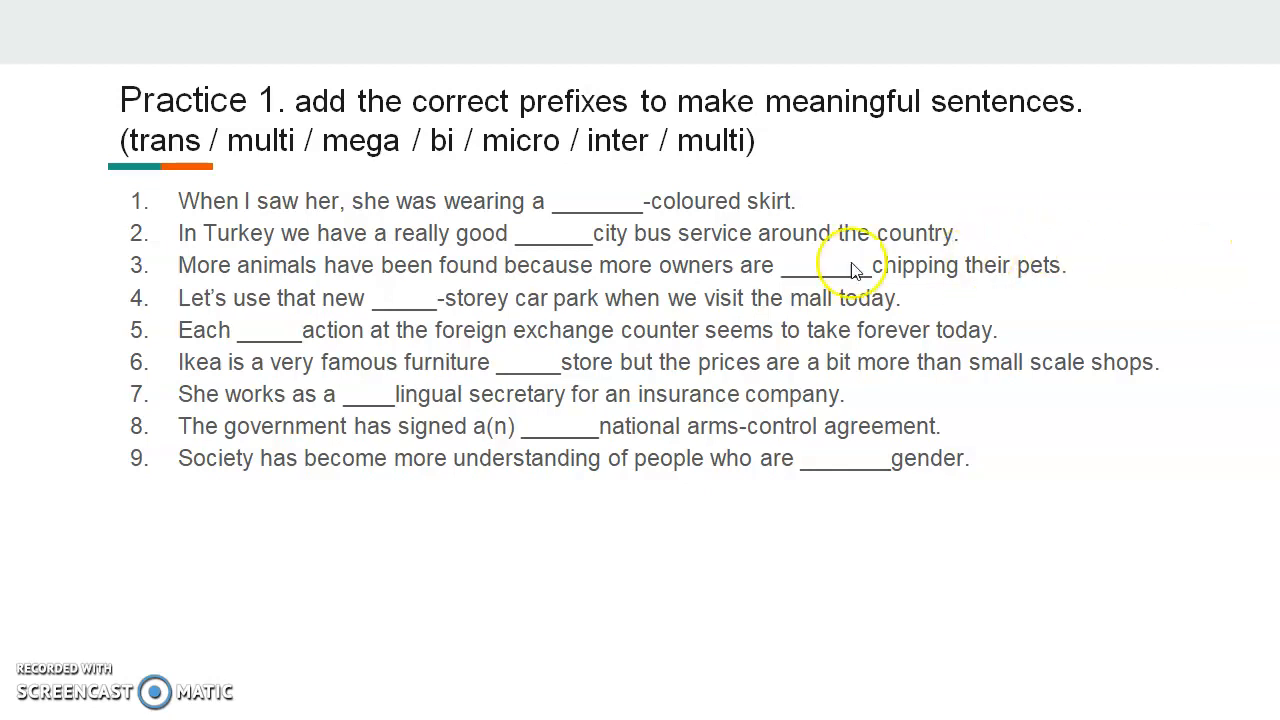
{"action": "mouse_move", "coordinate": [878, 272]}
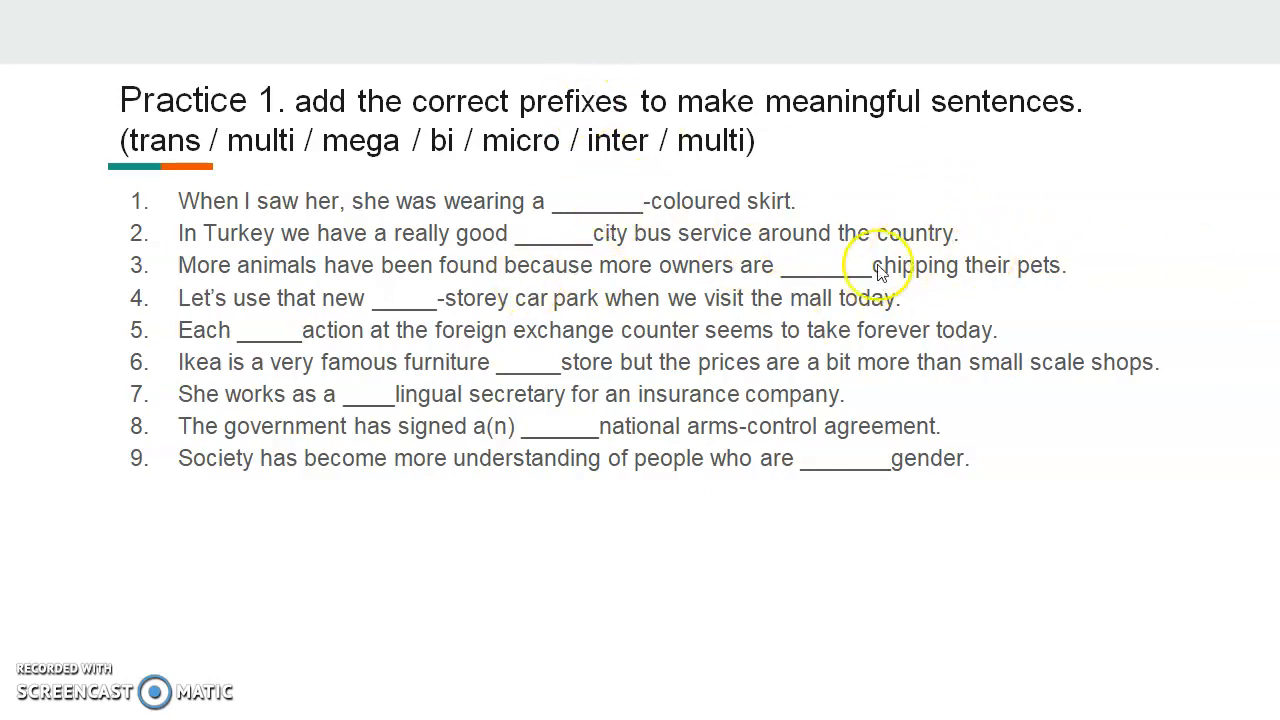
{"action": "mouse_move", "coordinate": [1070, 531]}
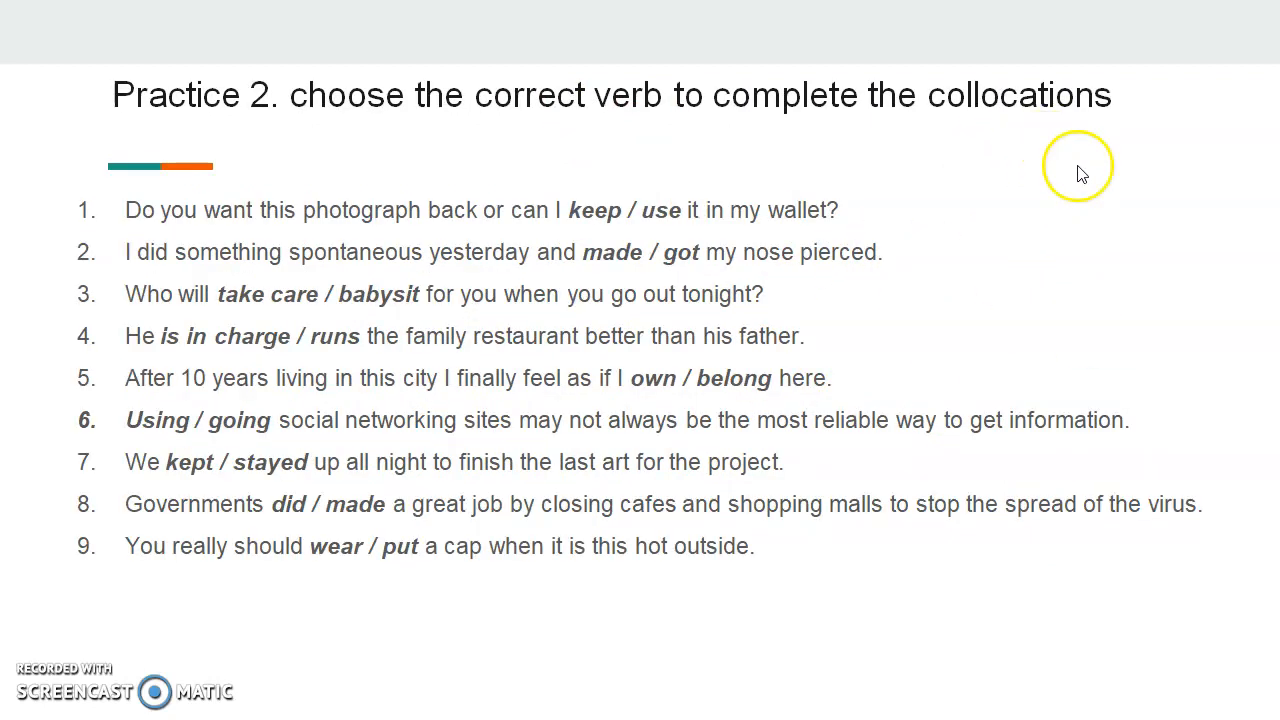
{"action": "mouse_move", "coordinate": [1115, 415]}
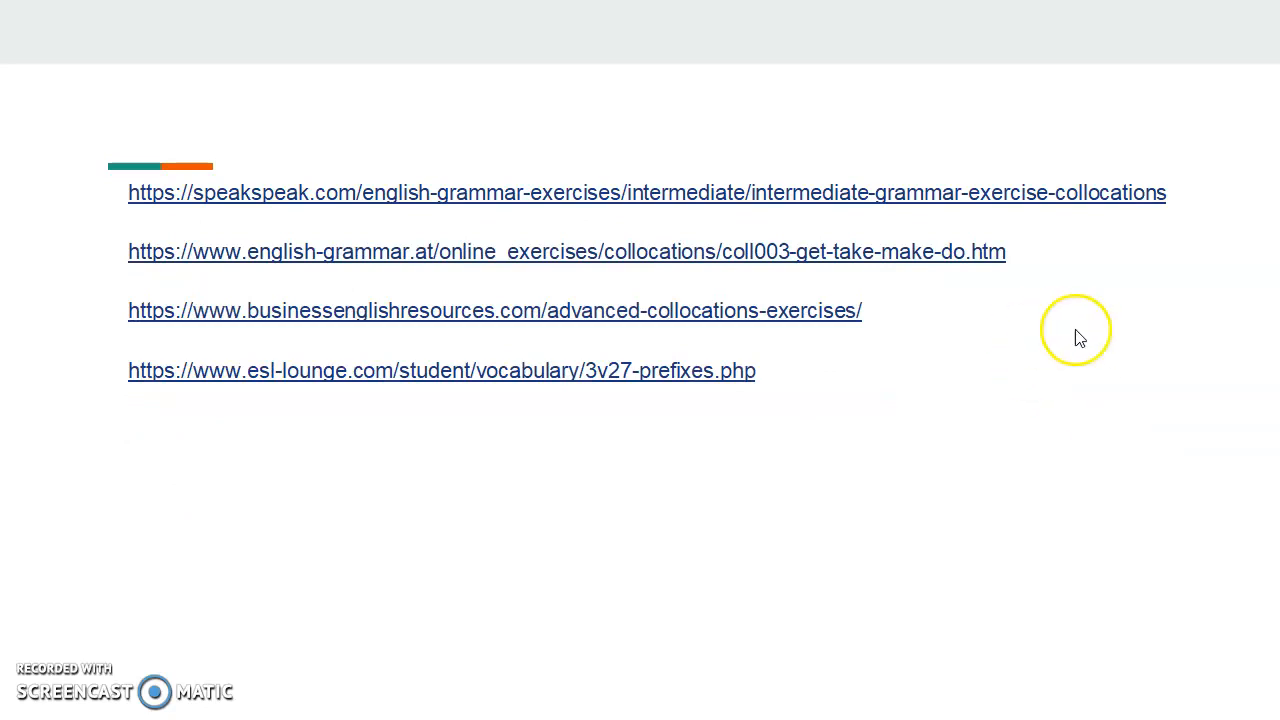
{"action": "mouse_move", "coordinate": [1210, 382]}
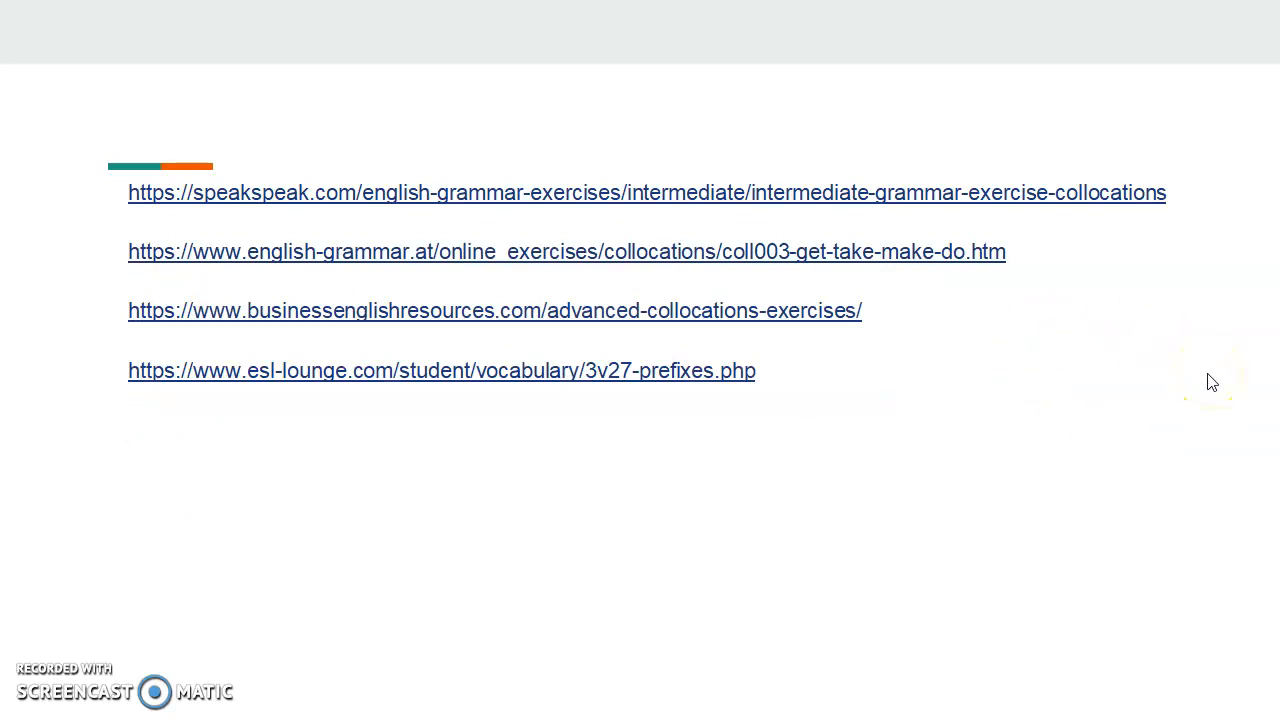